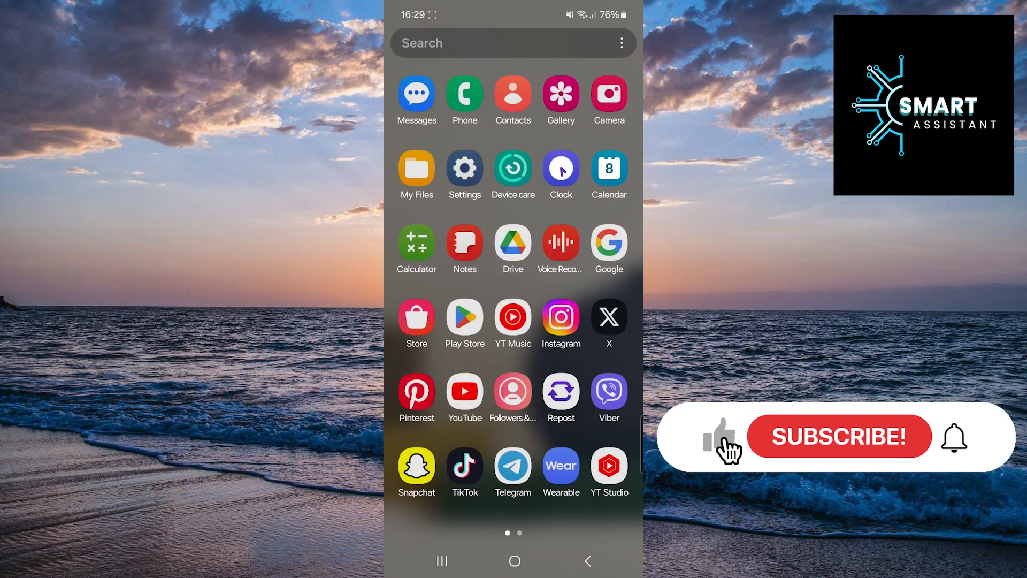
# Open Samsung Settings and go to the Apps section listing all 147 installed apps.
pyautogui.click(844, 437)
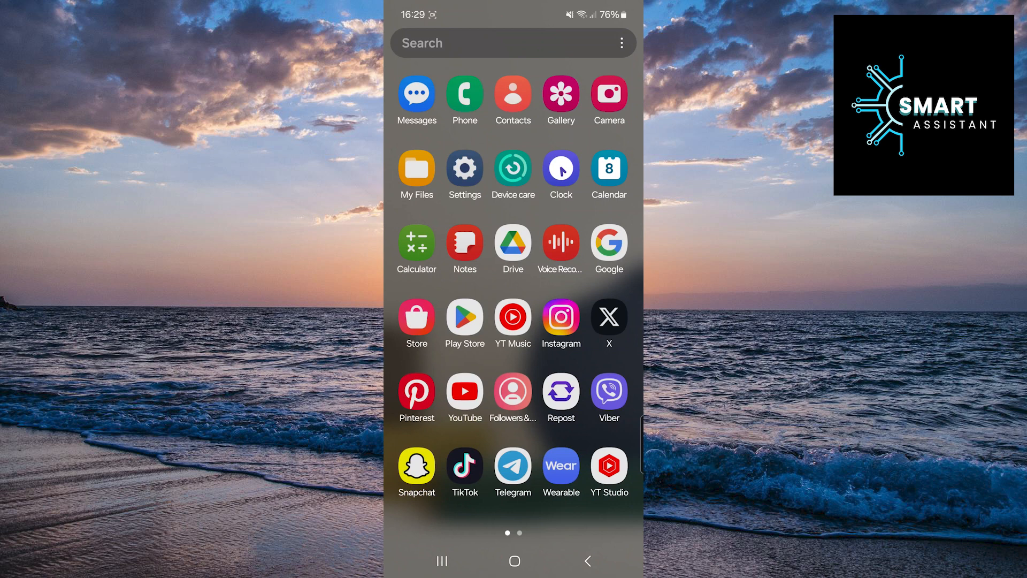
pyautogui.click(464, 167)
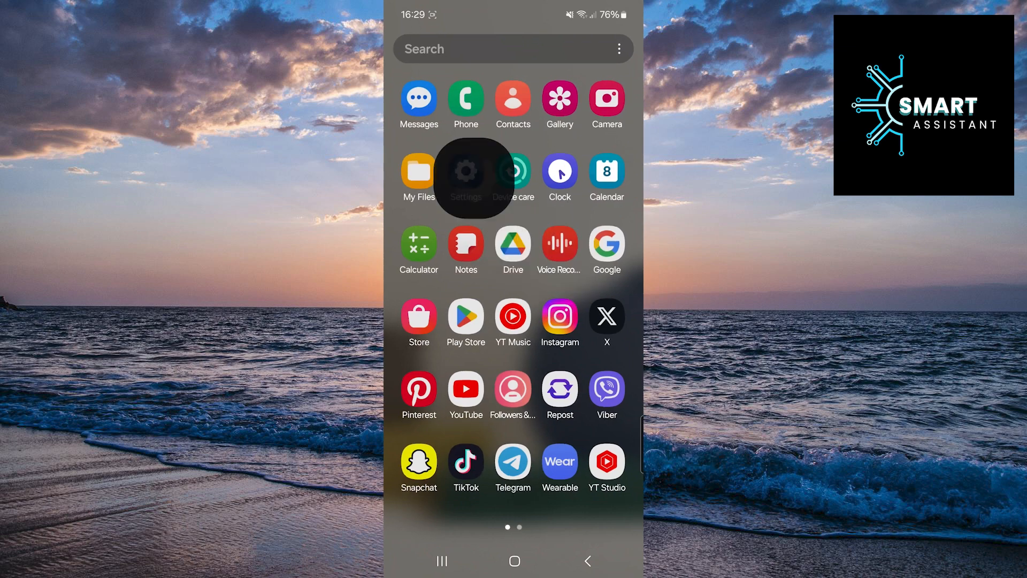
pyautogui.click(467, 171)
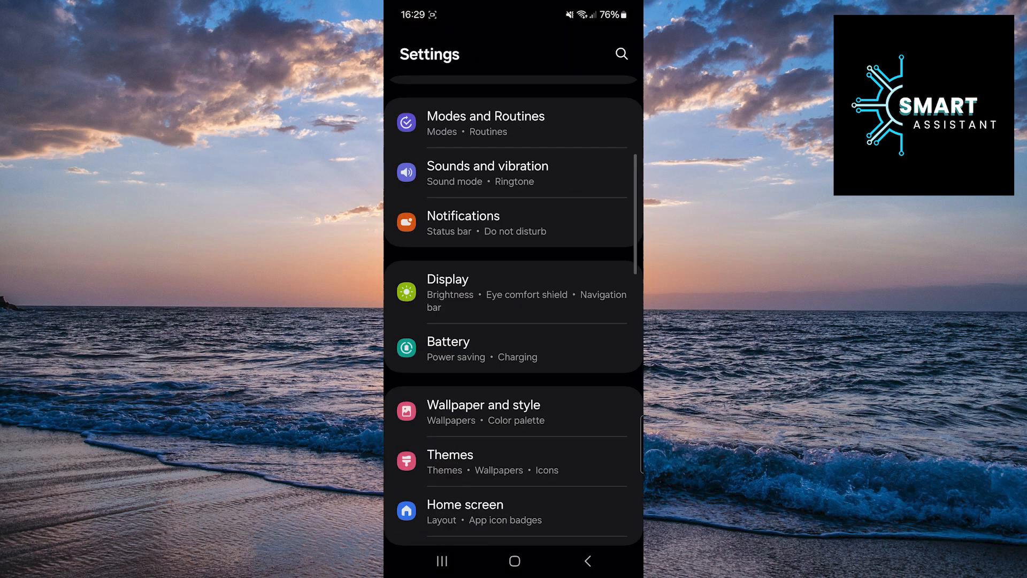
pyautogui.scroll(-3)
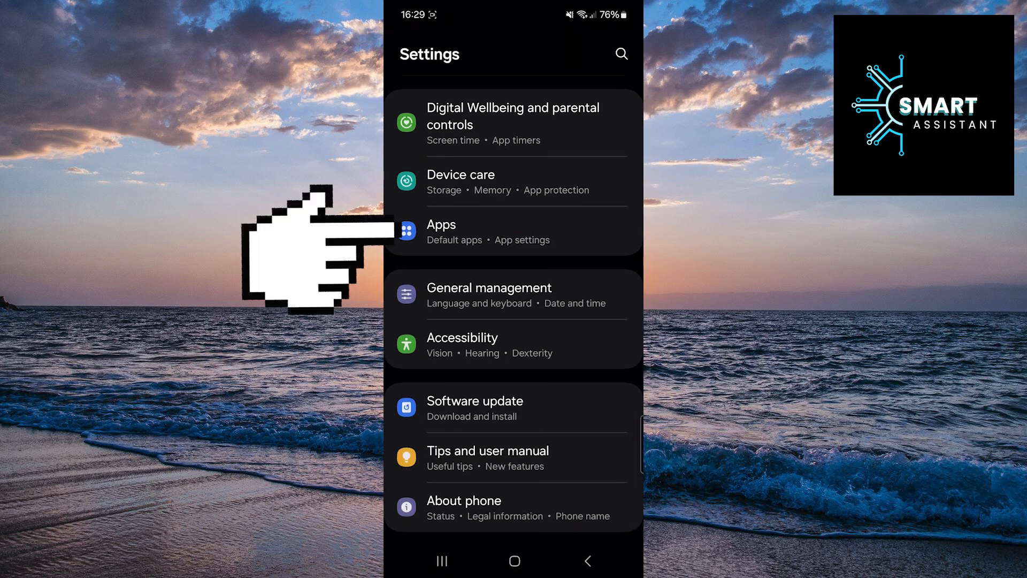
pyautogui.click(441, 224)
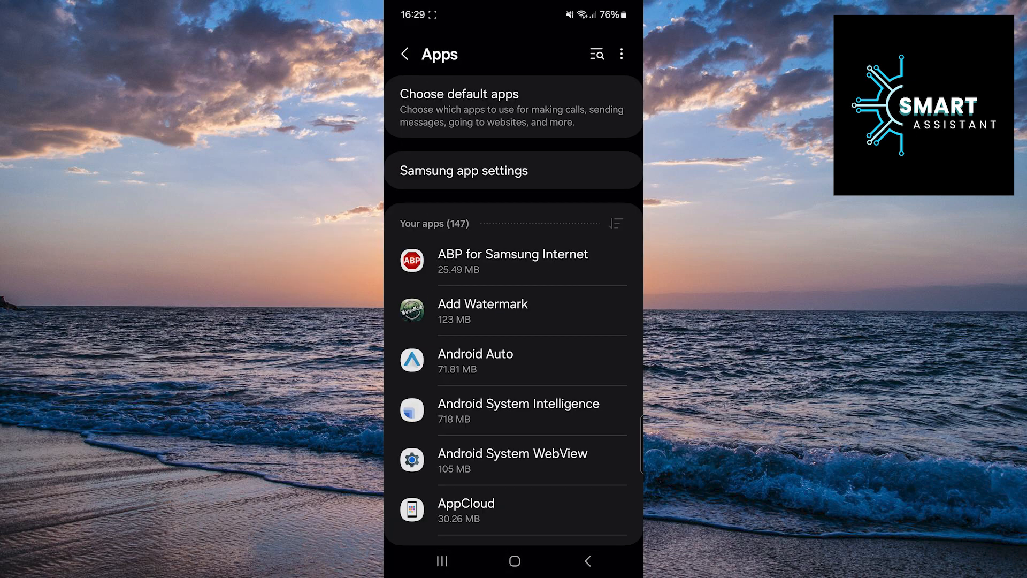
# Search installed apps for 'youtube music' and open YouTube Music's App info page.
pyautogui.scroll(-3)
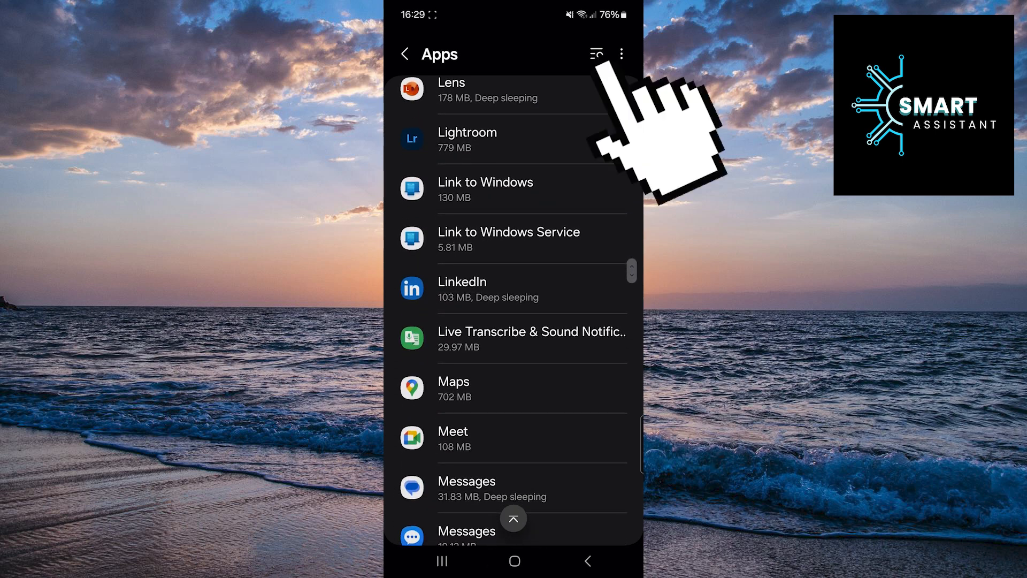
pyautogui.write('youtube music')
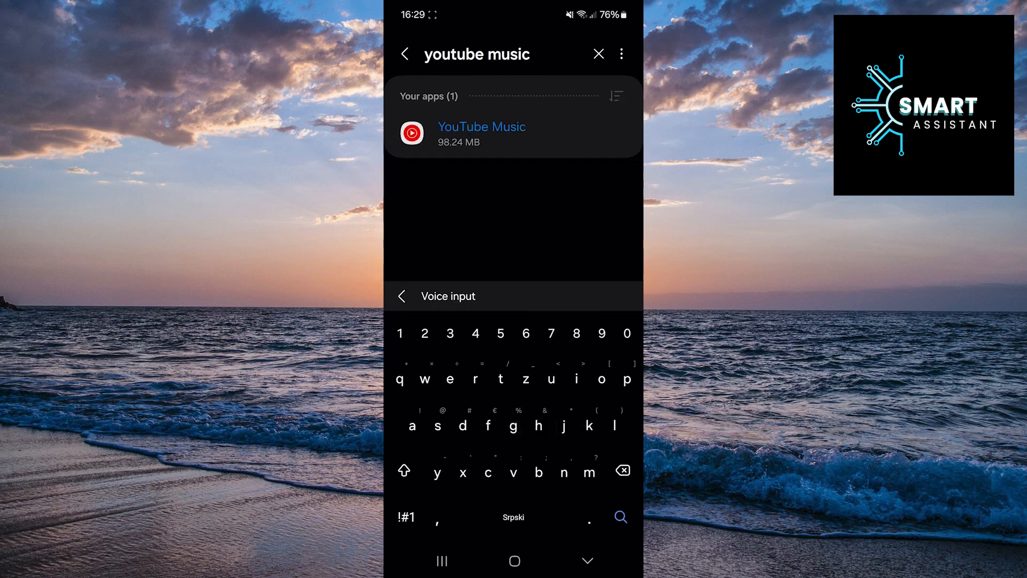
pyautogui.click(481, 127)
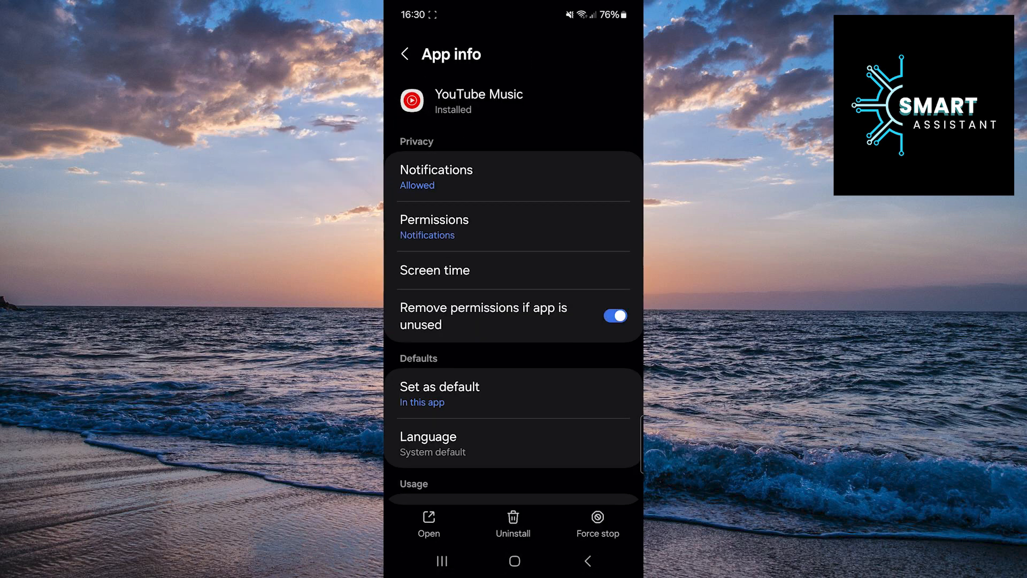
# In YouTube Music's Storage, clear the cache so it drops from 29.31 MB to 0 B.
pyautogui.scroll(-3)
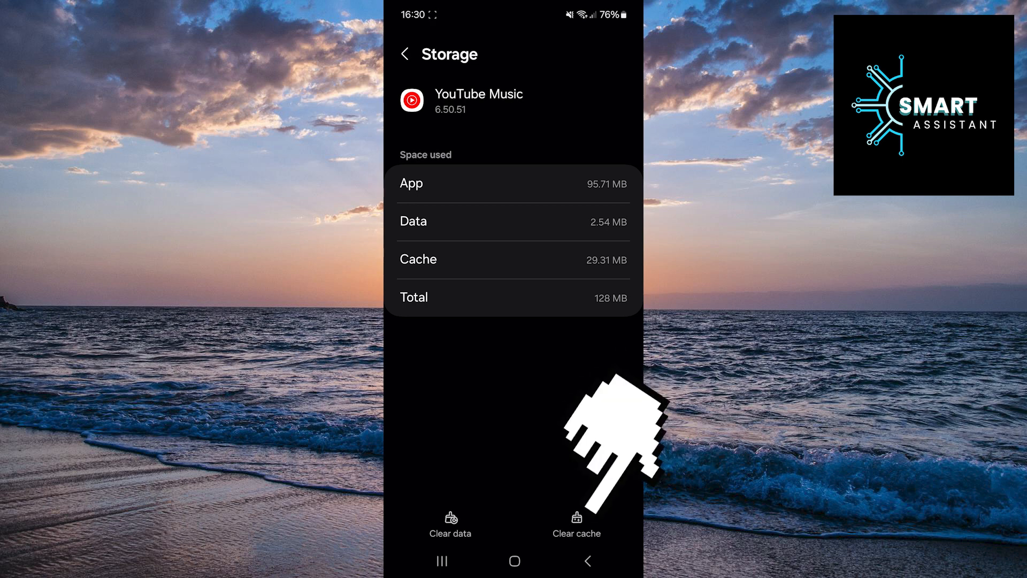
pyautogui.click(577, 520)
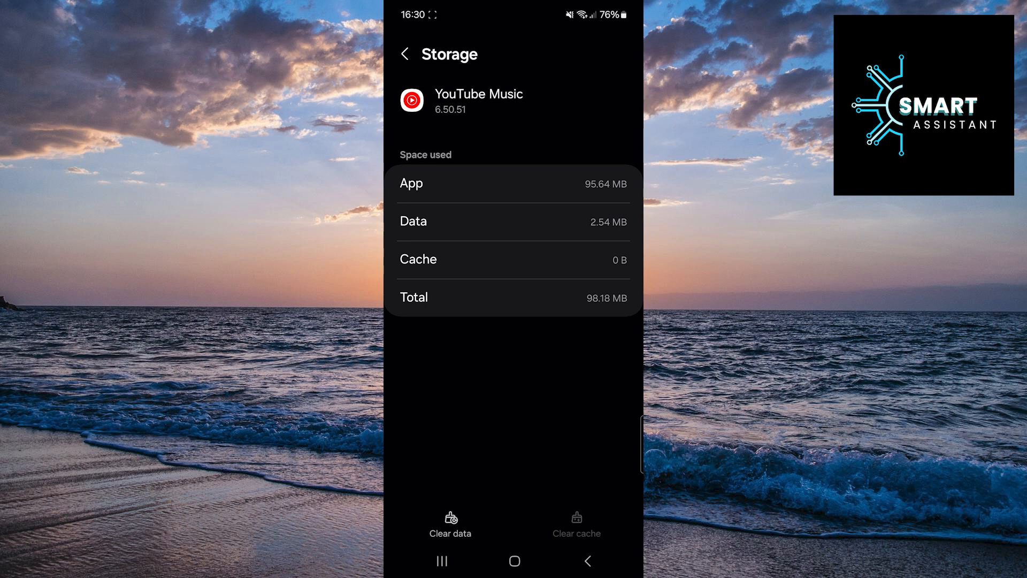